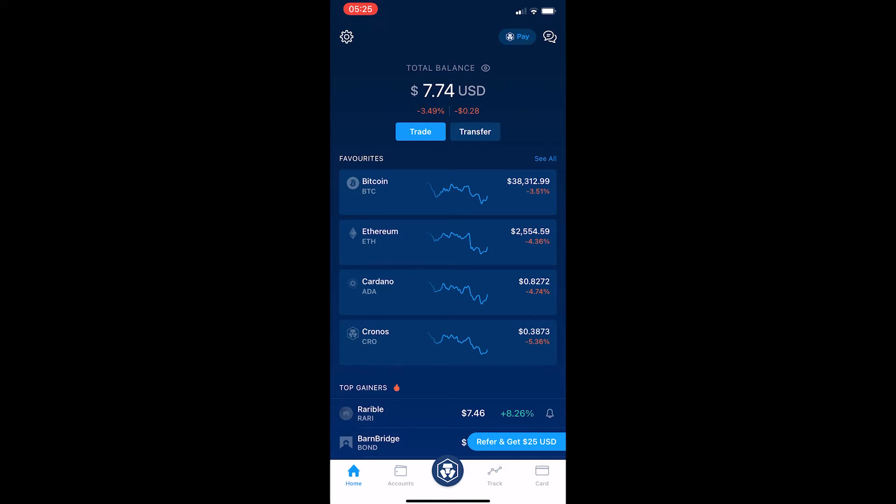
Open Settings from the gear icon and scroll to the Security section with 2-Factor Authentication
{"action": "left_click", "coordinate": [346, 37]}
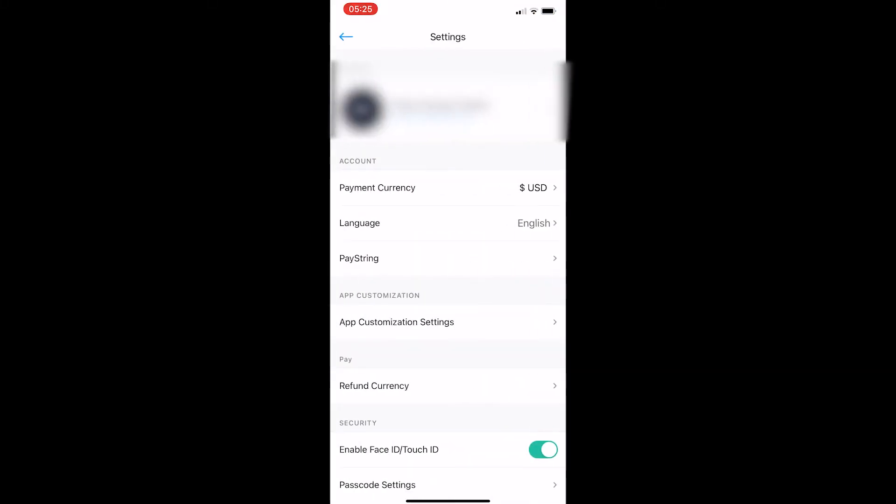
{"action": "scroll", "scroll_direction": "down", "scroll_amount": 3}
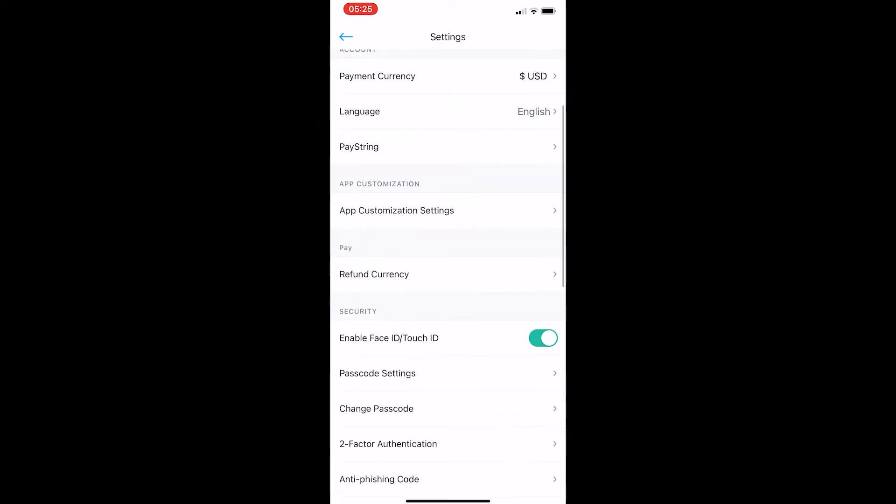
{"action": "scroll", "scroll_direction": "down", "scroll_amount": 3}
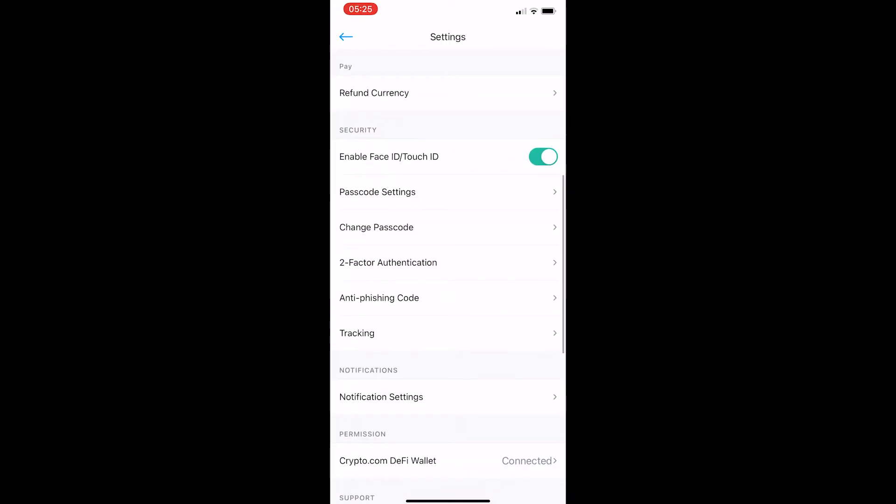
{"action": "left_click", "coordinate": [388, 263]}
{"action": "type", "text": "goog"}
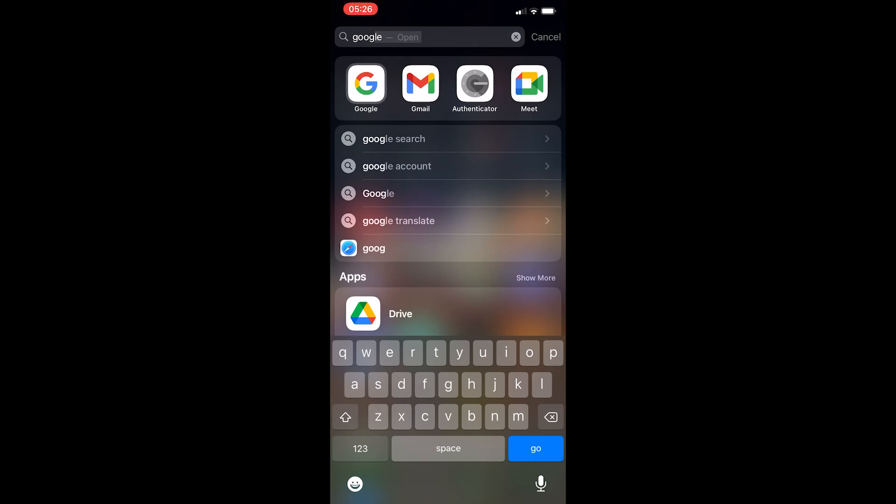
Launch Google Authenticator from Spotlight to show the saved accounts list
{"action": "left_click", "coordinate": [474, 84]}
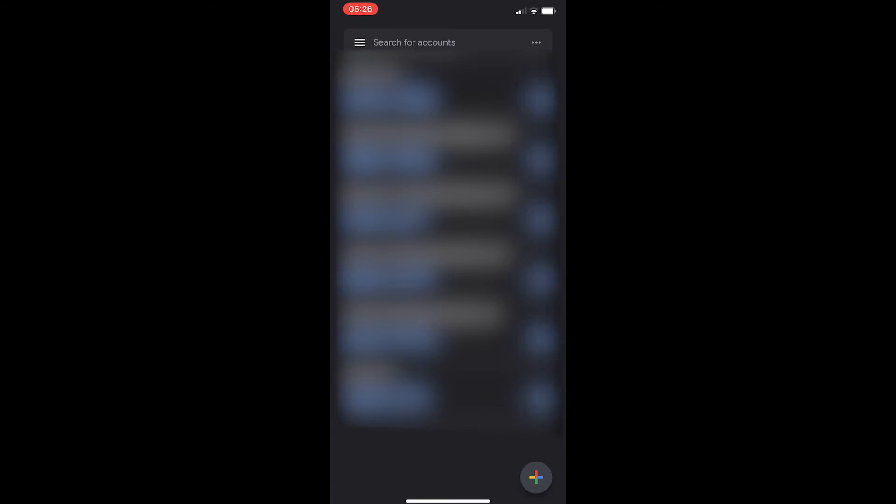
Add a new account via setup key with the account name 'crypto.com' entered
{"action": "left_click", "coordinate": [537, 477]}
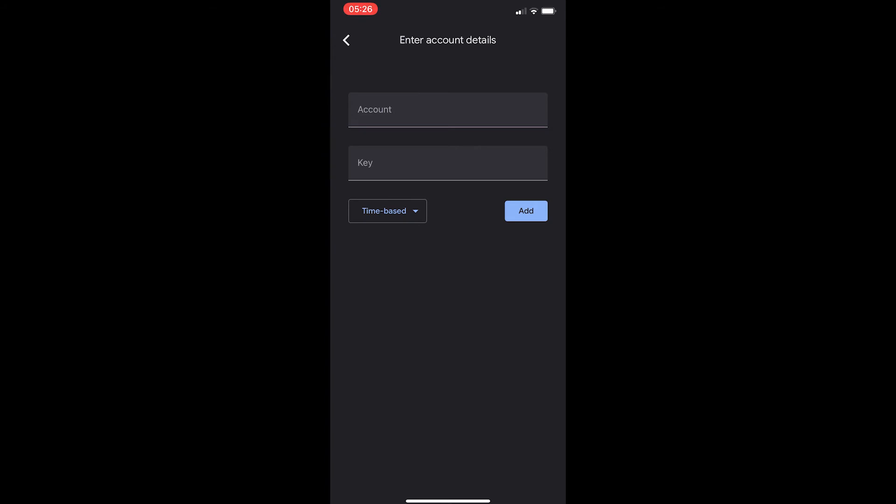
{"action": "type", "text": "crypto."}
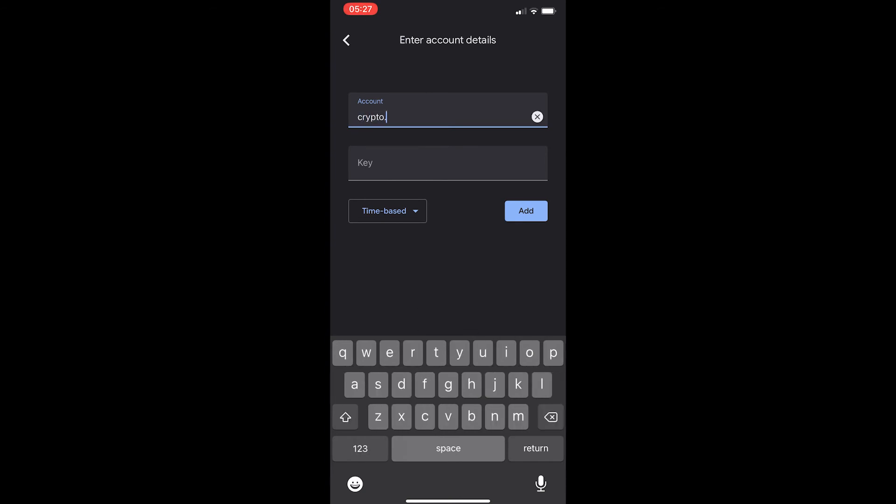
{"action": "type", "text": "com"}
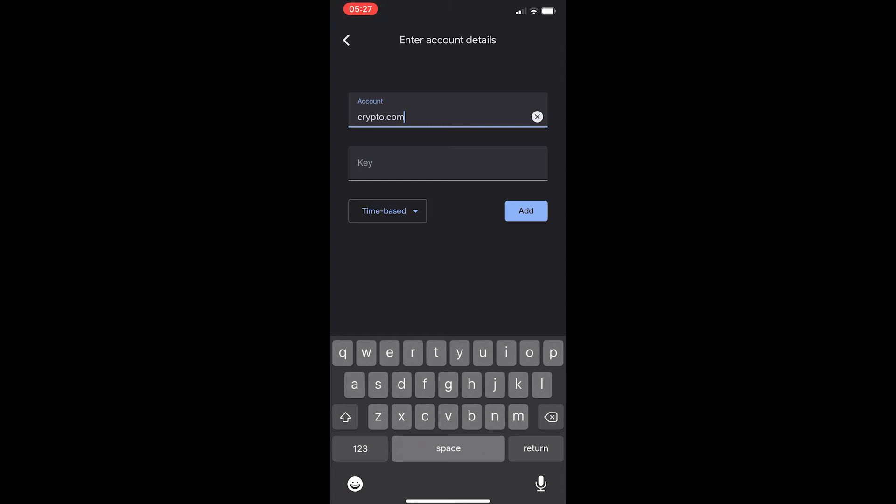